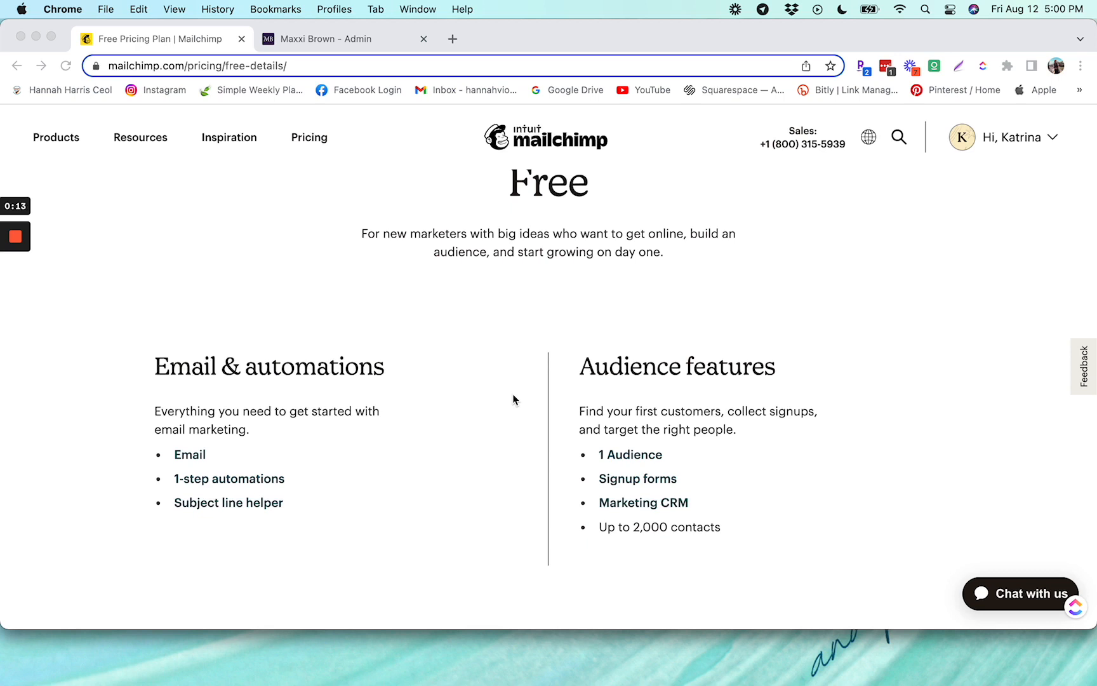
{"action": "mouse_move", "coordinate": [699, 587]}
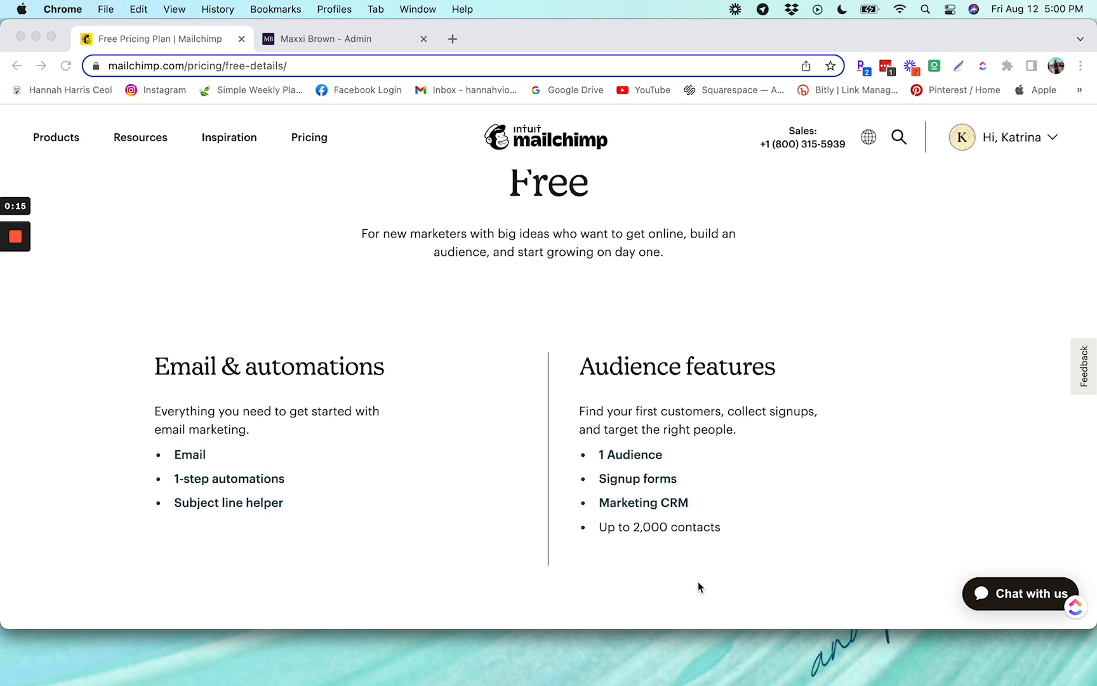
{"action": "mouse_move", "coordinate": [728, 533]}
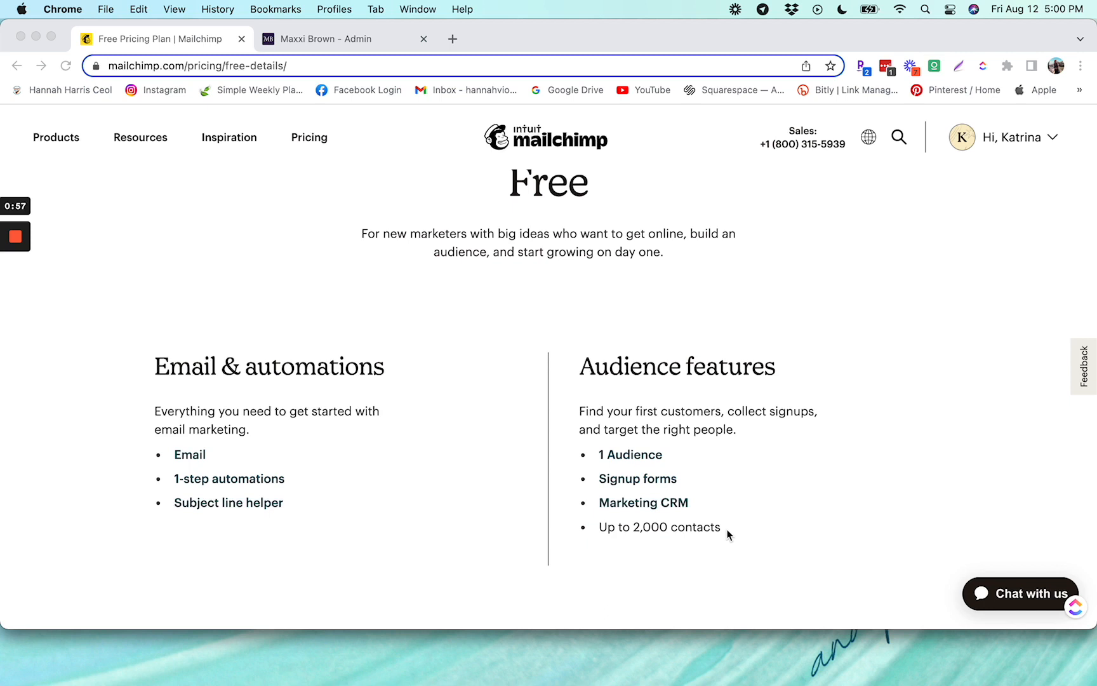
{"action": "mouse_move", "coordinate": [612, 304]}
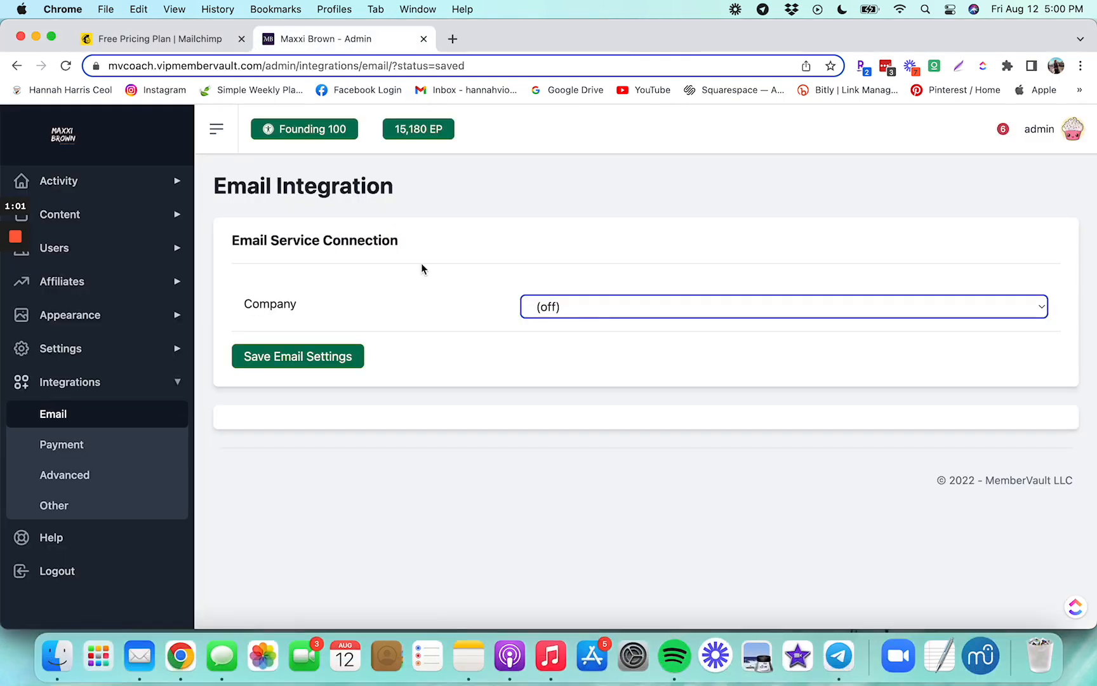
{"action": "left_click", "coordinate": [781, 306]}
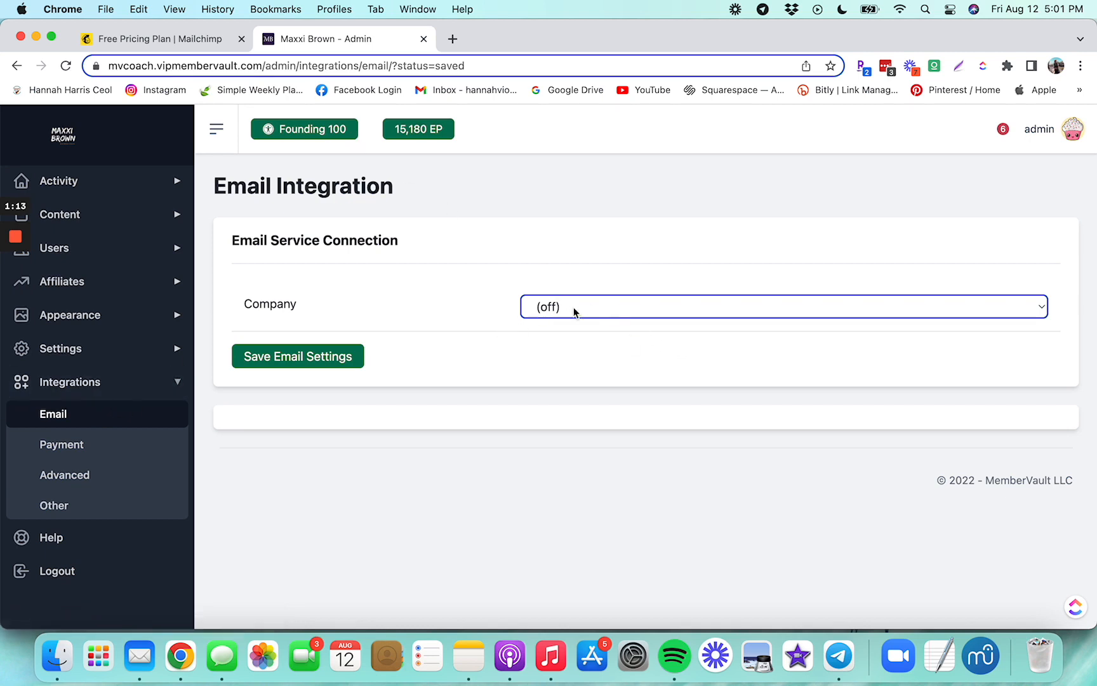
{"action": "left_click", "coordinate": [783, 306]}
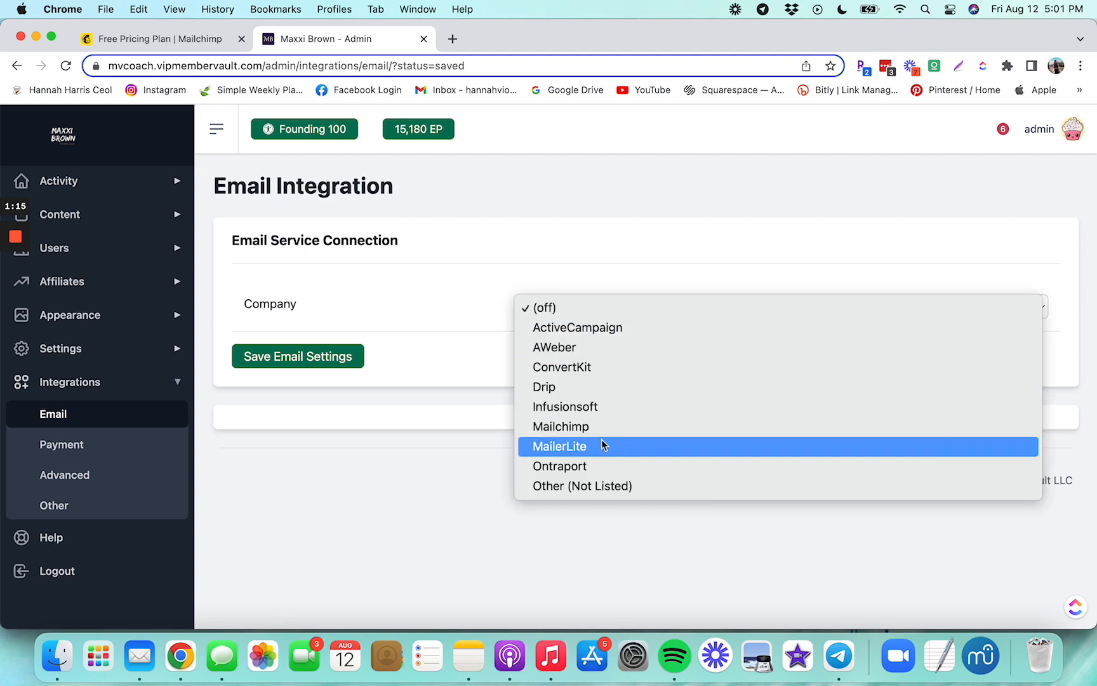
{"action": "mouse_move", "coordinate": [560, 426]}
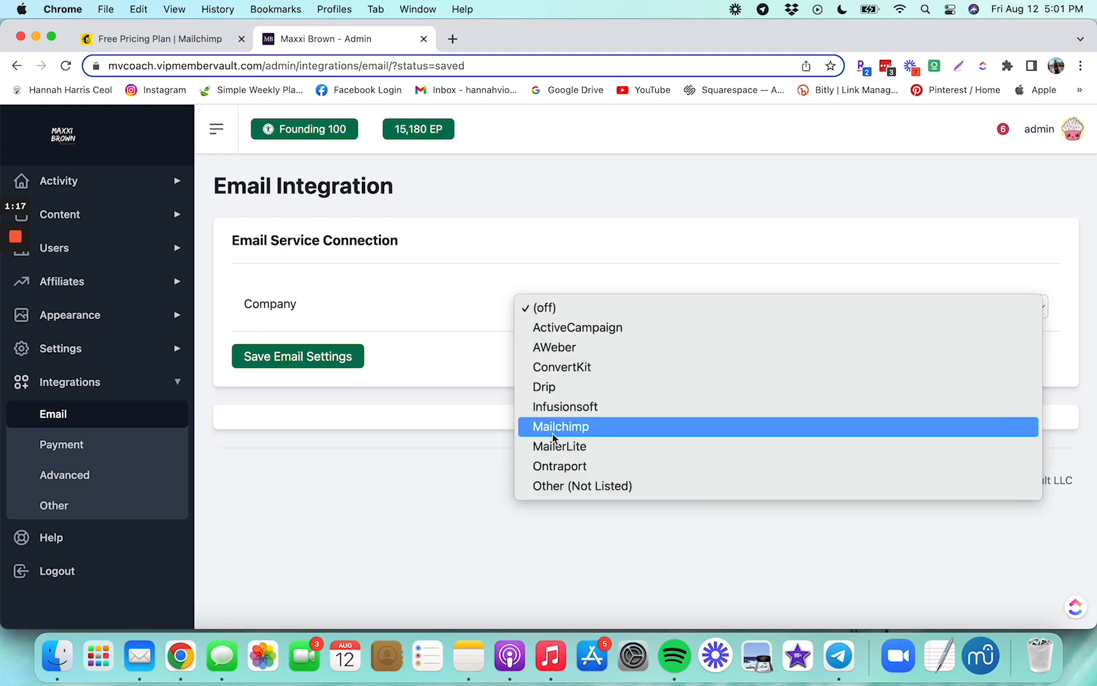
{"action": "mouse_move", "coordinate": [608, 432]}
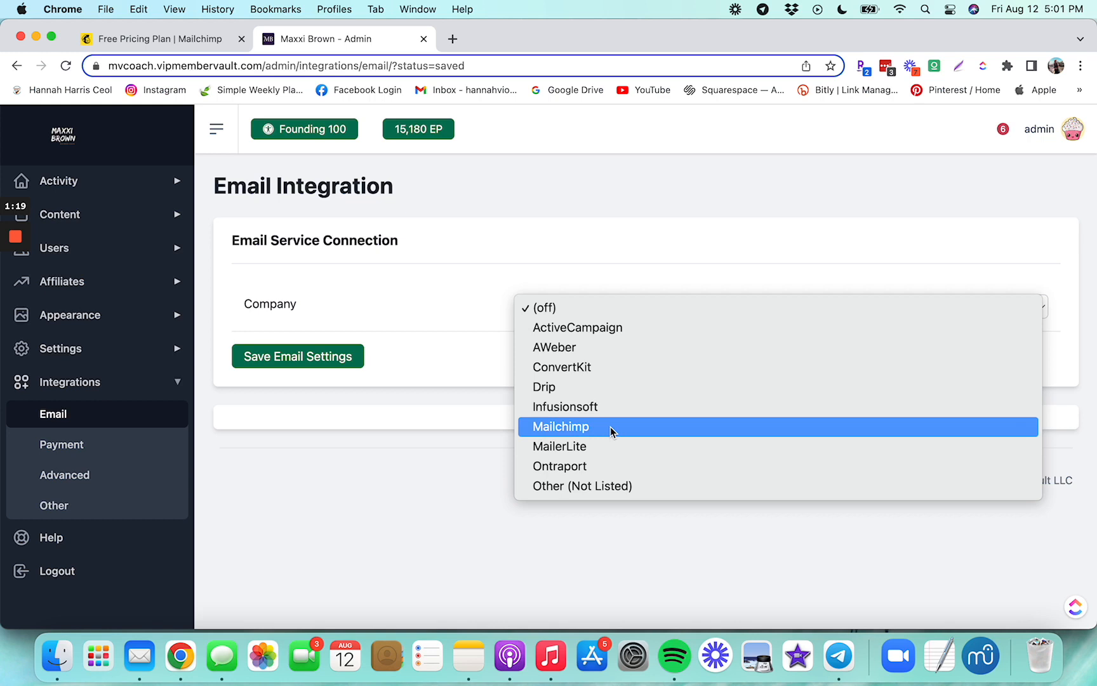
{"action": "mouse_move", "coordinate": [573, 436]}
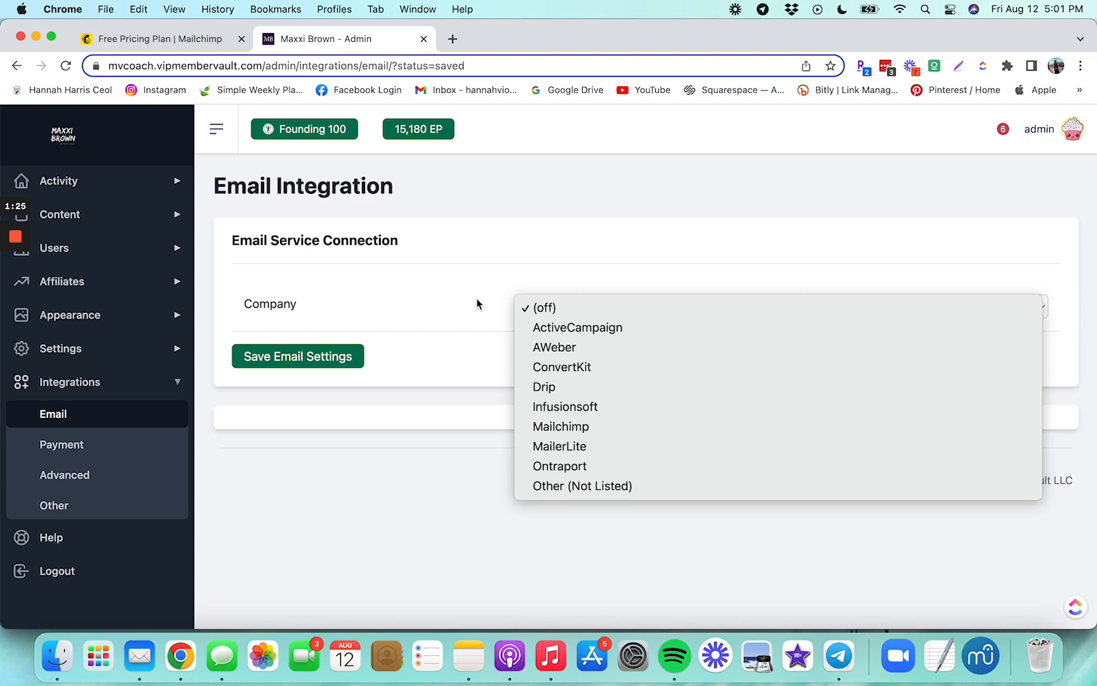
{"action": "left_click", "coordinate": [540, 307]}
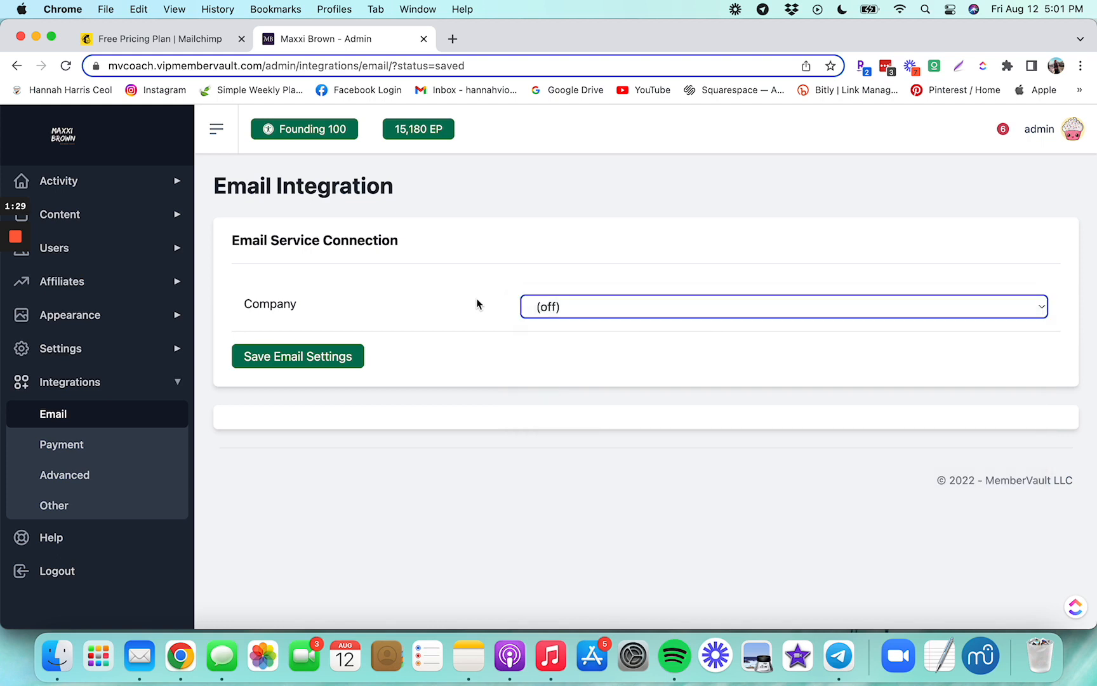
- Return to Mailchimp's Free Pricing Plan page to review its email and audience features
{"action": "left_click", "coordinate": [161, 38]}
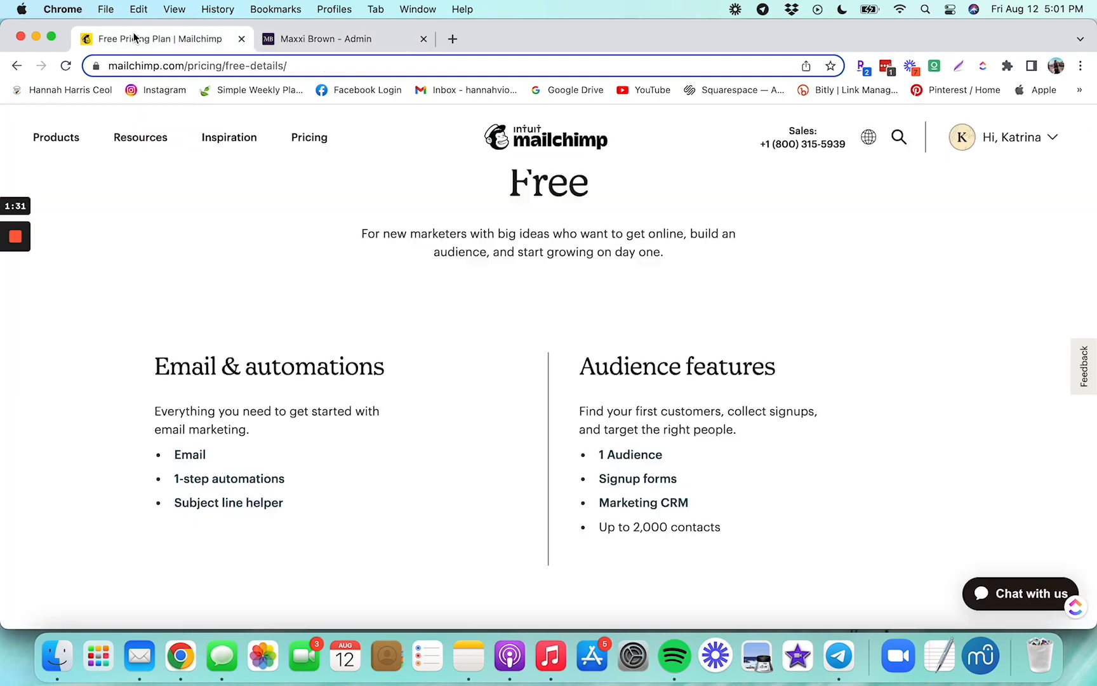
{"action": "mouse_move", "coordinate": [319, 284]}
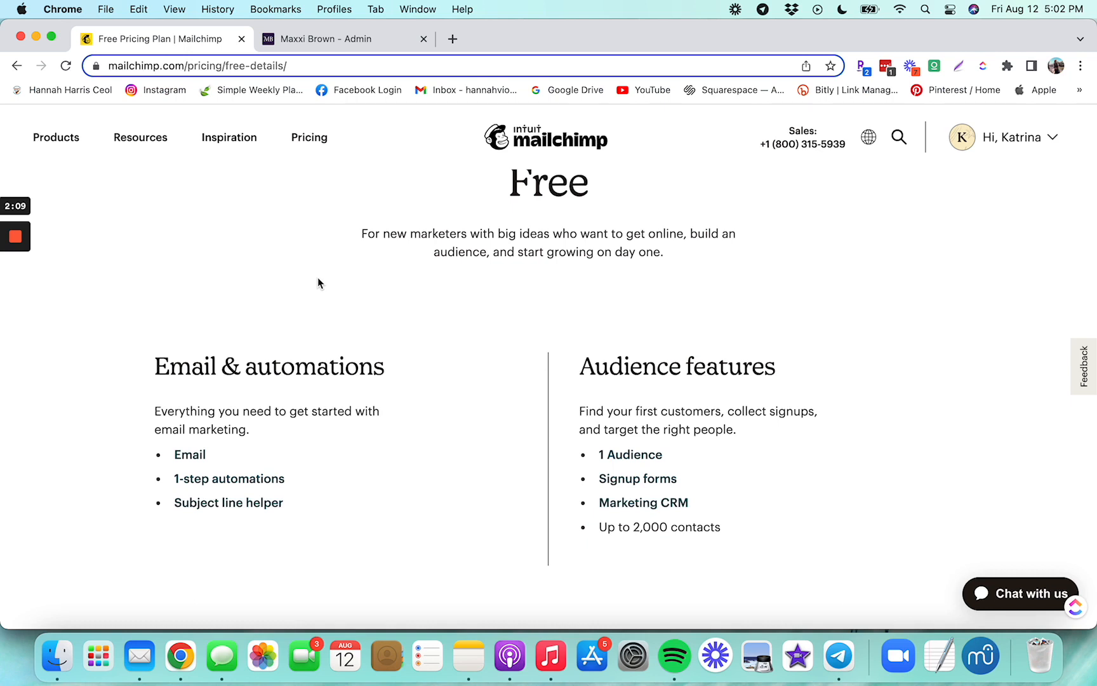
{"action": "mouse_move", "coordinate": [129, 335]}
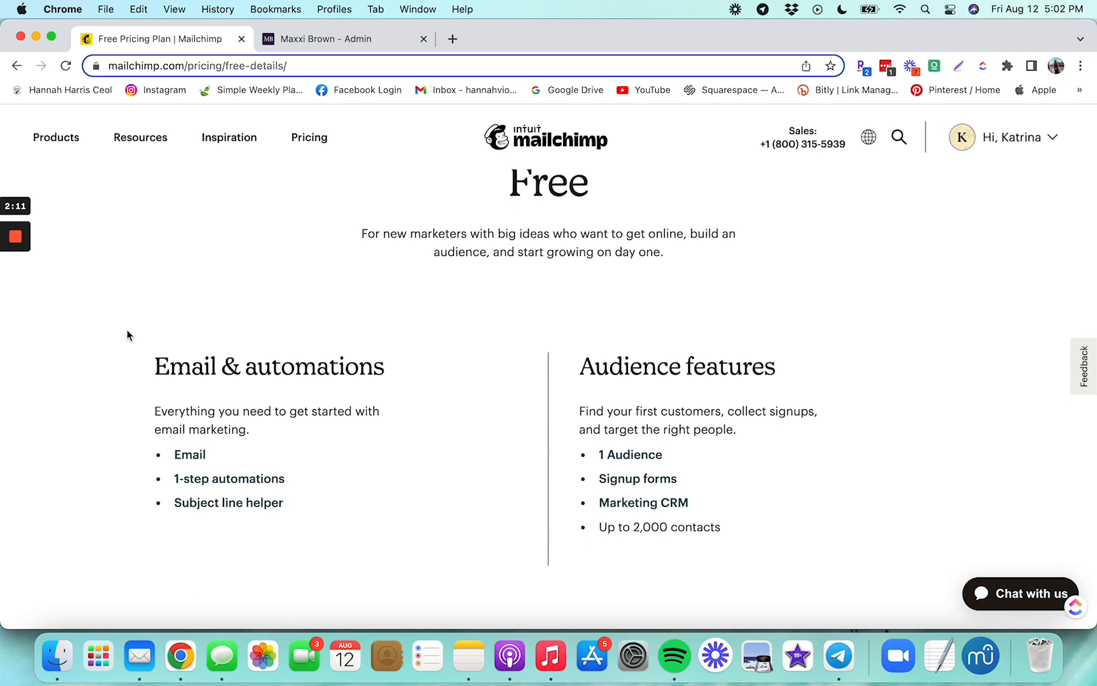
{"action": "mouse_move", "coordinate": [303, 489]}
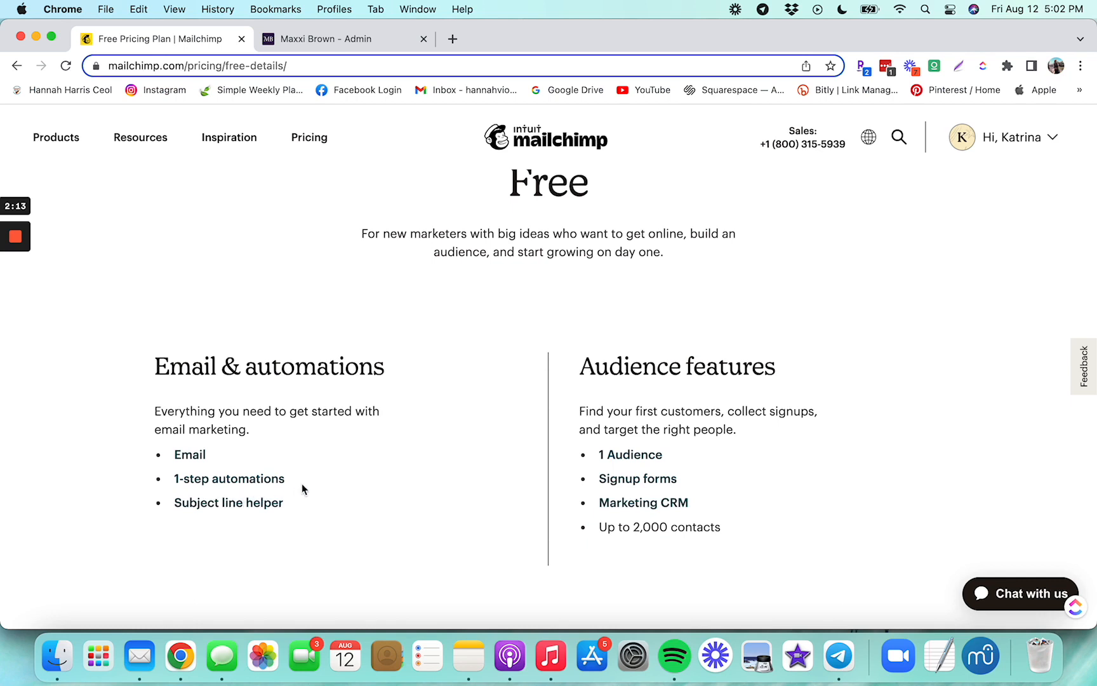